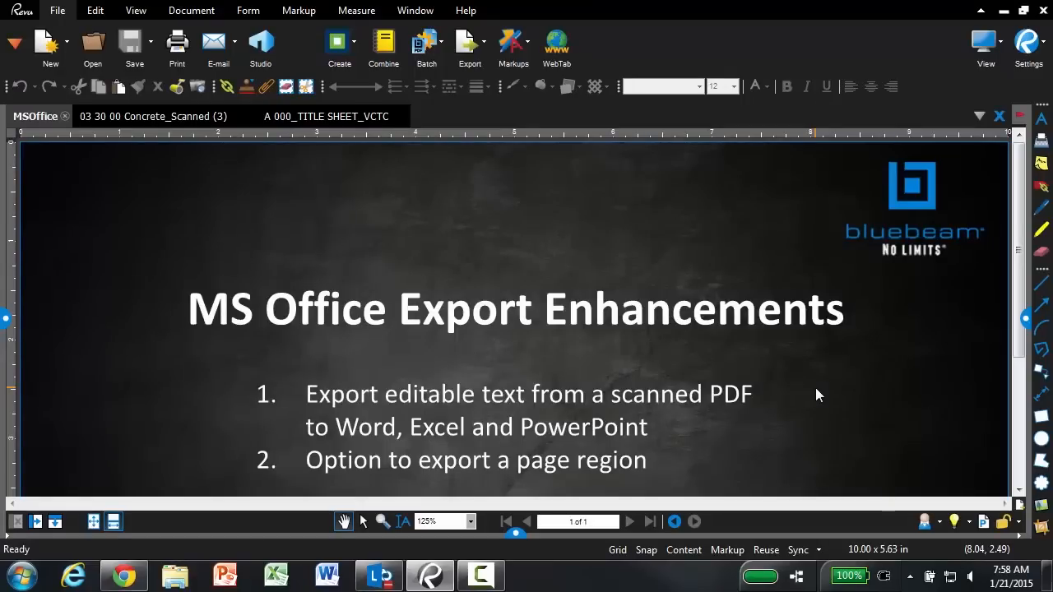
pyautogui.moveTo(178, 128)
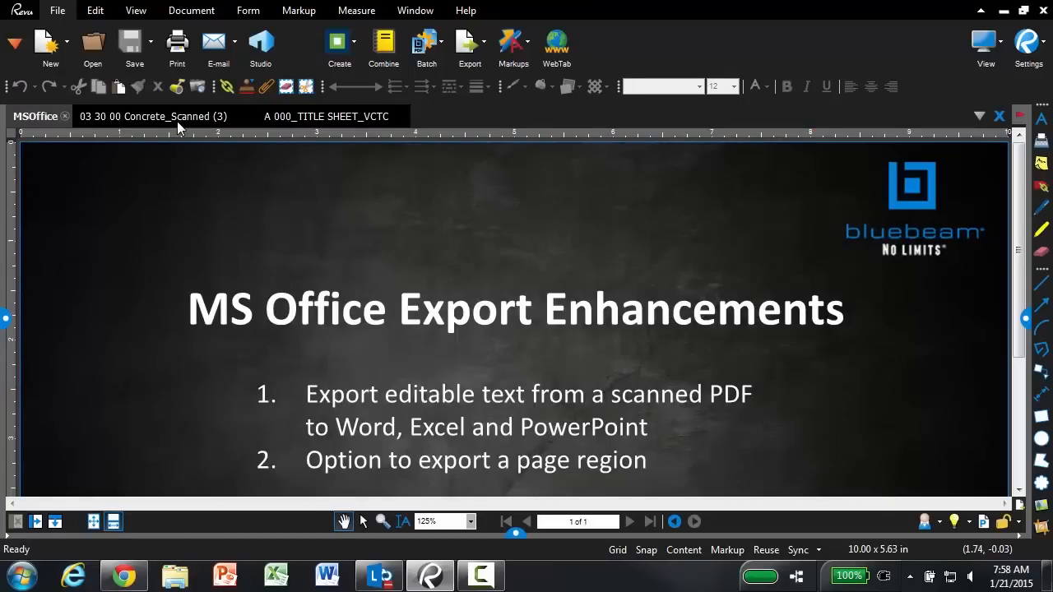
# Switch to the '03 30 00 Concrete_Scanned (3)' document.
pyautogui.click(156, 115)
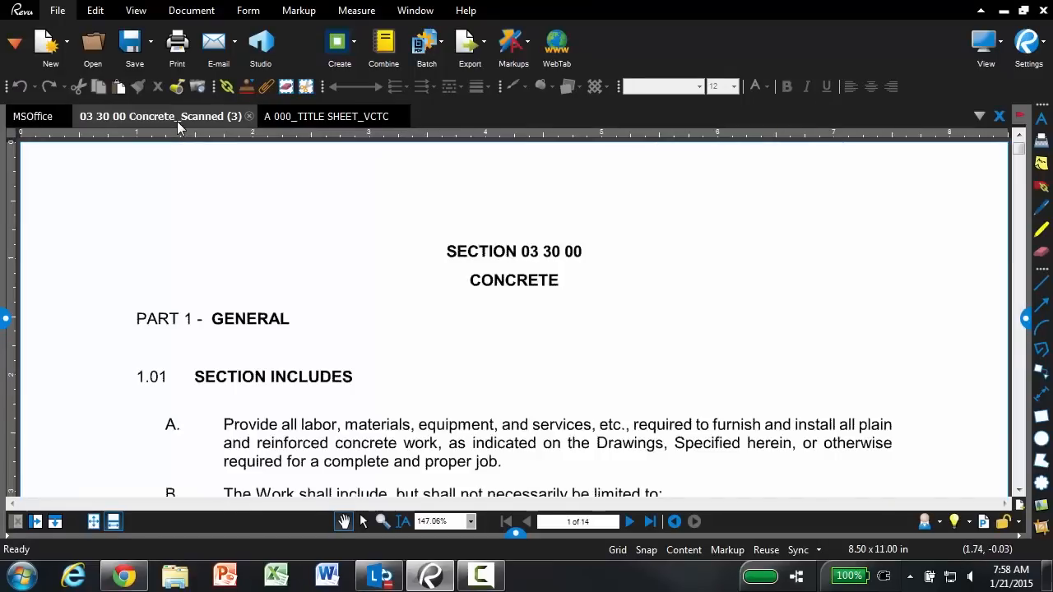
pyautogui.moveTo(293, 243)
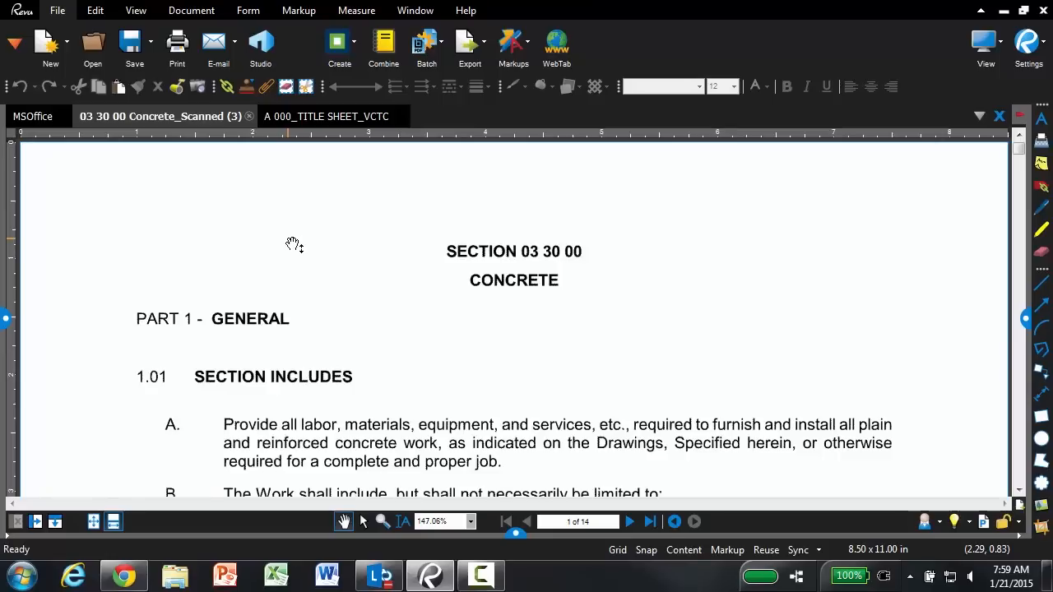
pyautogui.moveTo(431, 408)
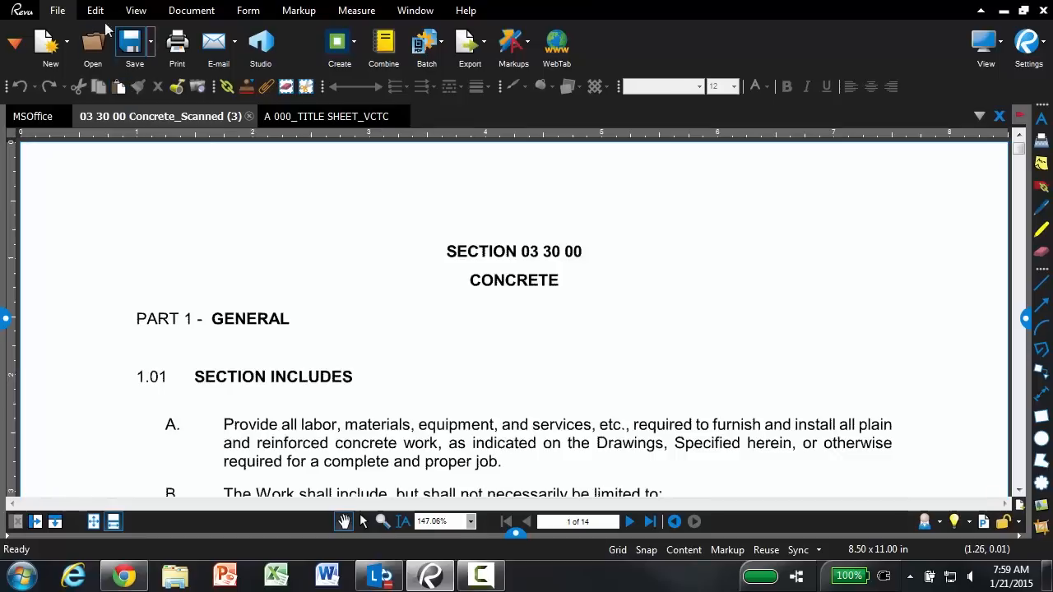
# Set the selection mode to Select Text from the Edit tools.
pyautogui.click(95, 10)
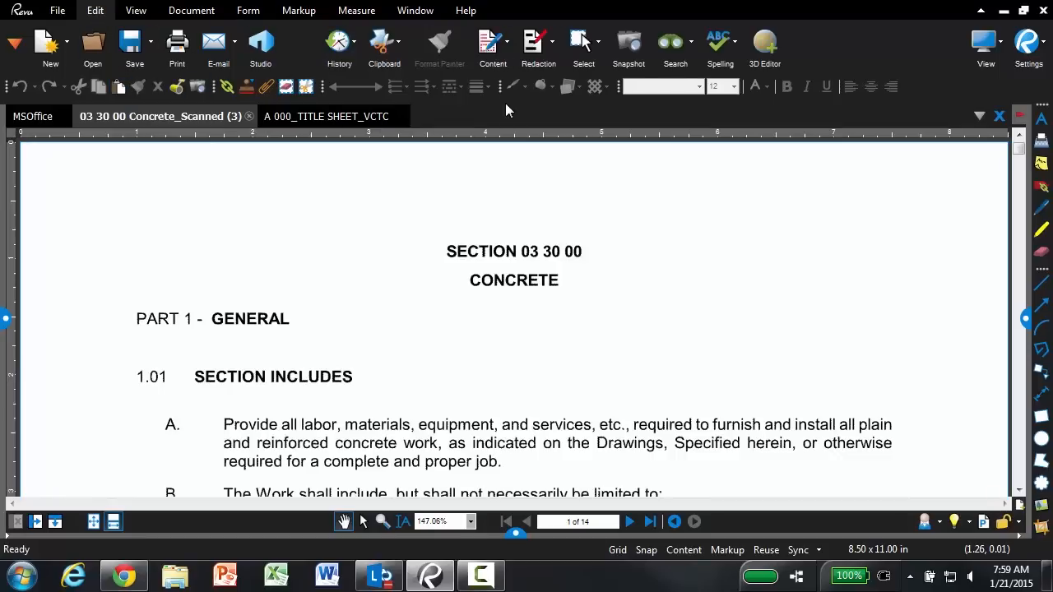
pyautogui.click(583, 41)
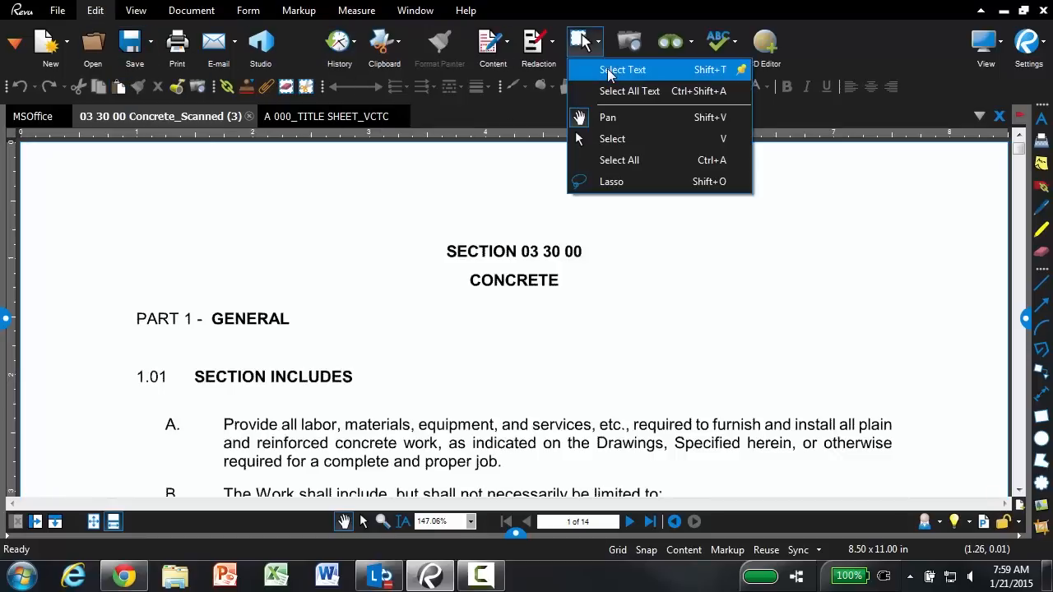
pyautogui.click(622, 69)
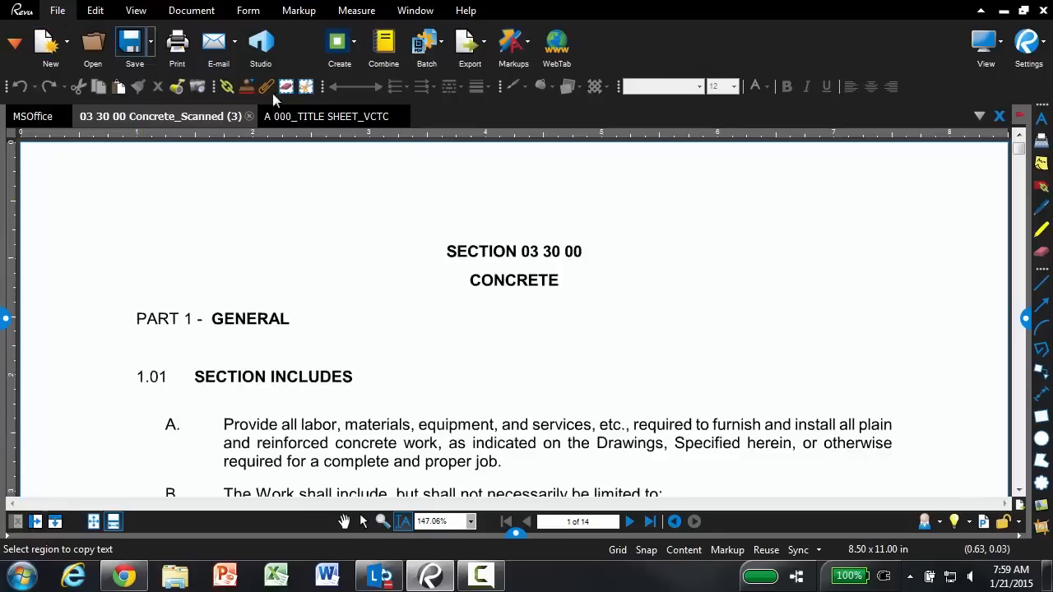
# Export the scanned spec as a Word Document saved to the Desktop.
pyautogui.click(484, 41)
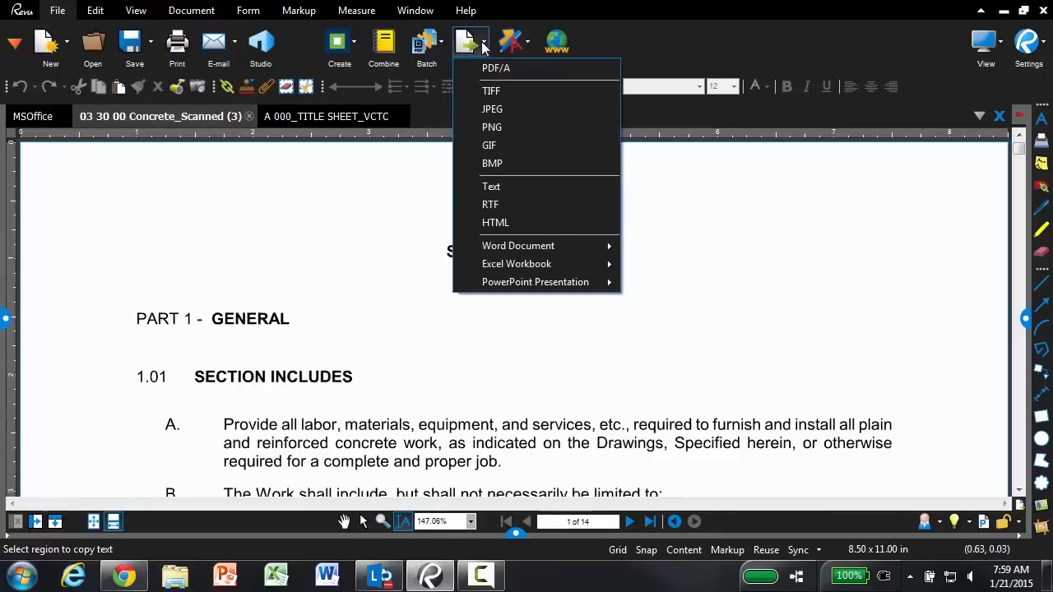
pyautogui.moveTo(519, 246)
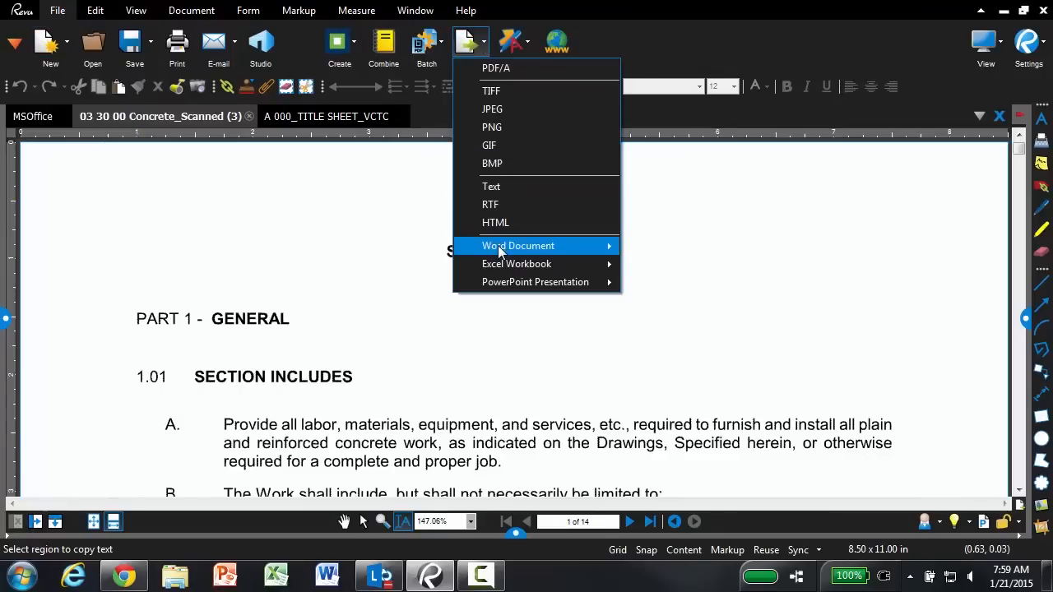
pyautogui.click(518, 245)
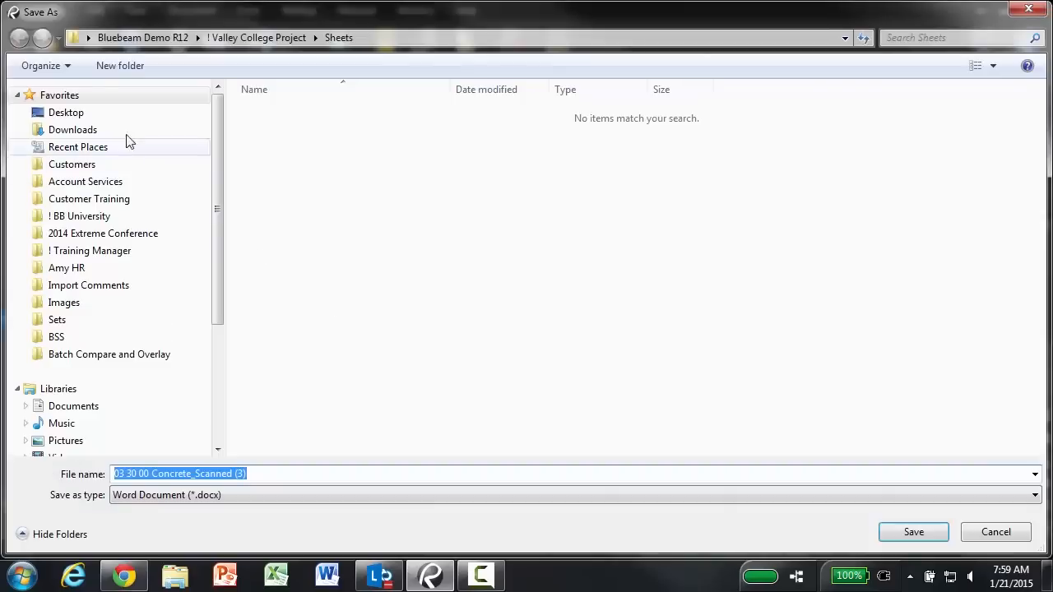
pyautogui.click(65, 112)
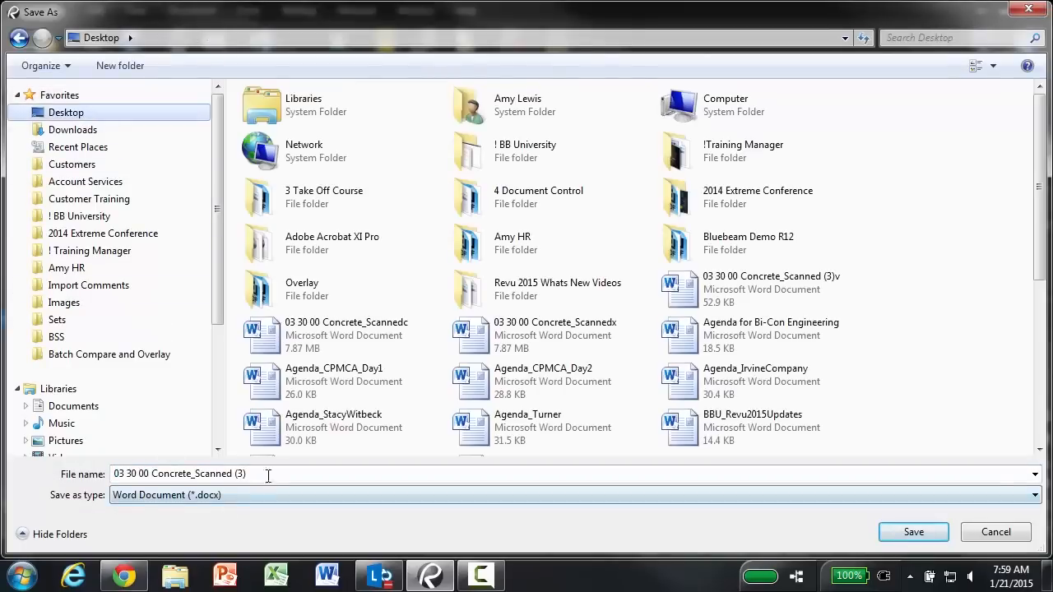
pyautogui.click(913, 531)
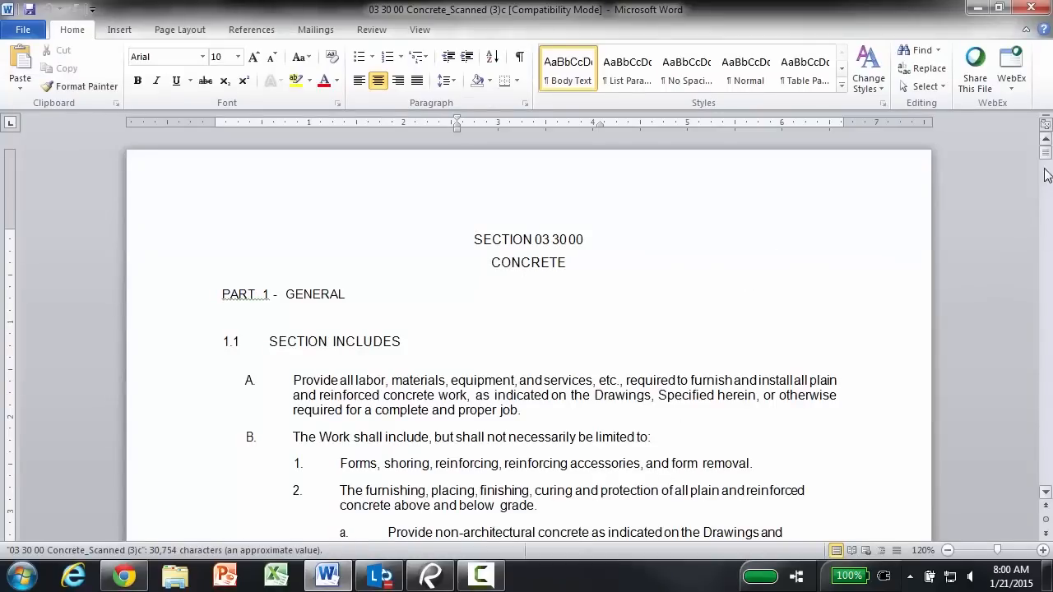
# Set the first Section Includes paragraph (A) to 11-point text.
pyautogui.scroll(-3)
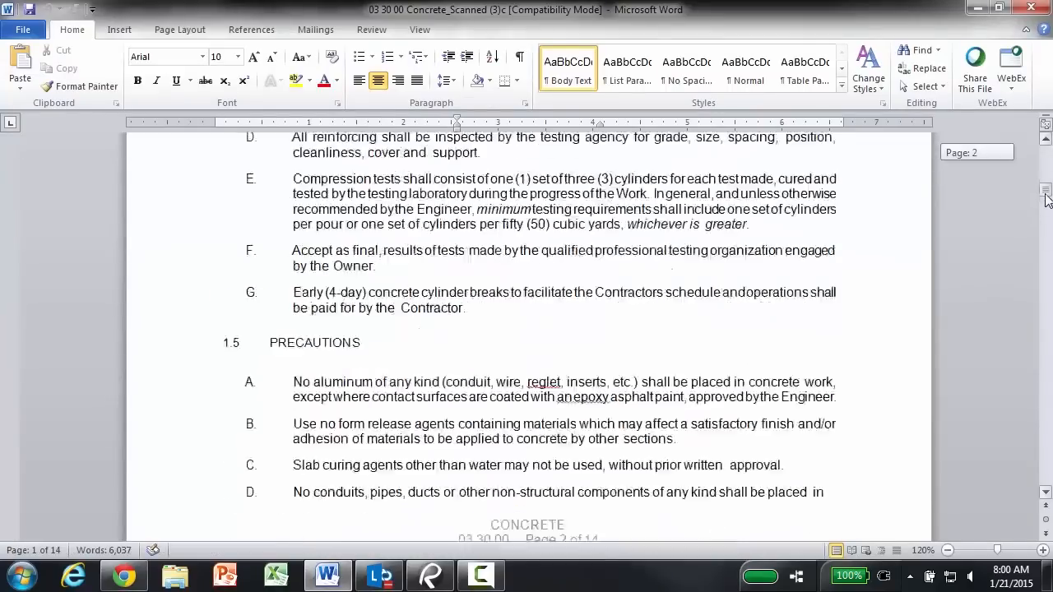
pyautogui.scroll(3)
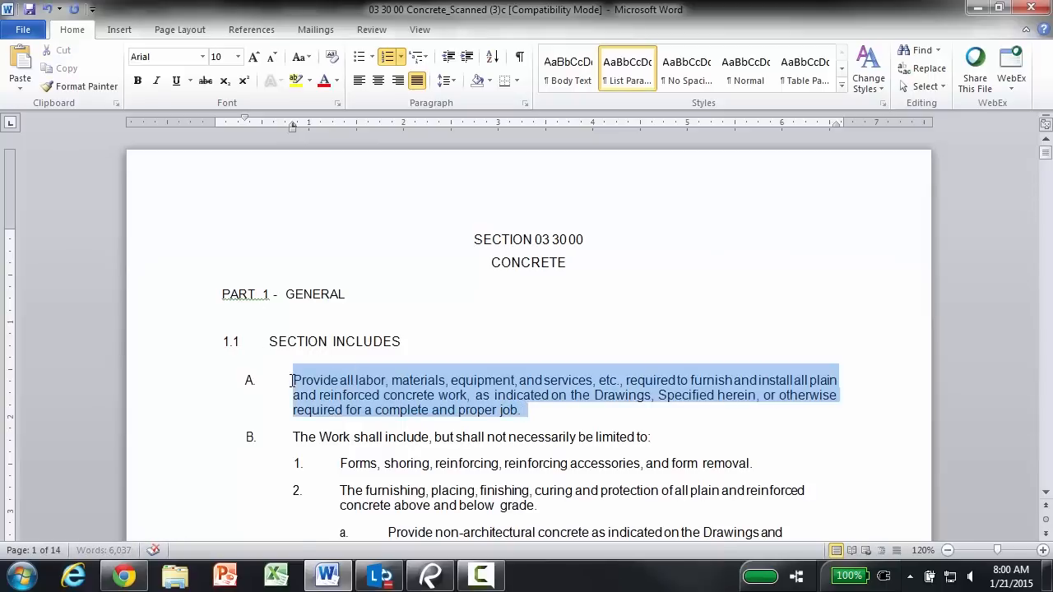
pyautogui.click(237, 56)
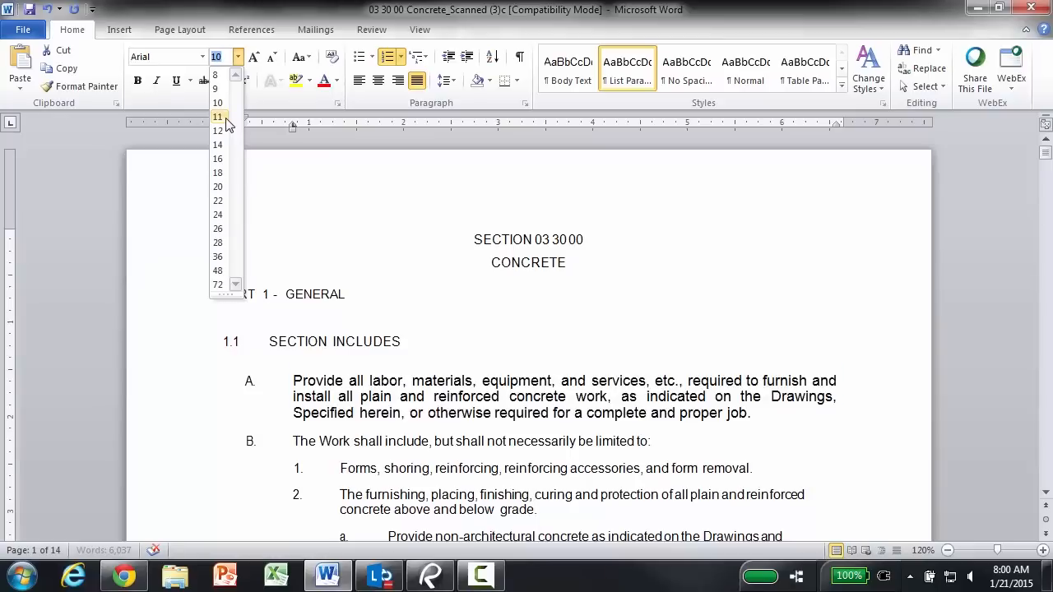
pyautogui.click(217, 115)
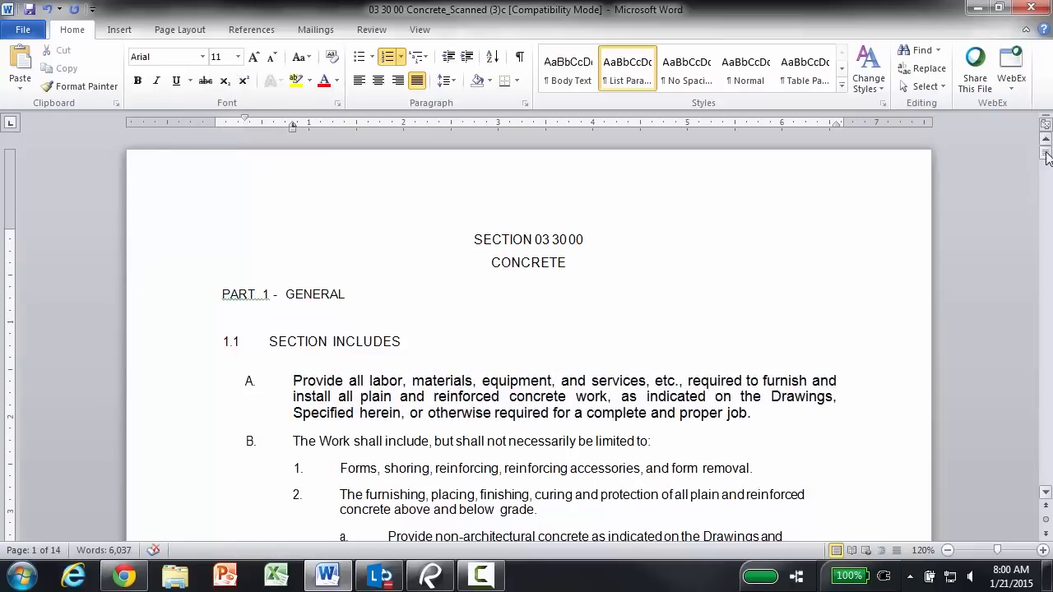
pyautogui.moveTo(428, 574)
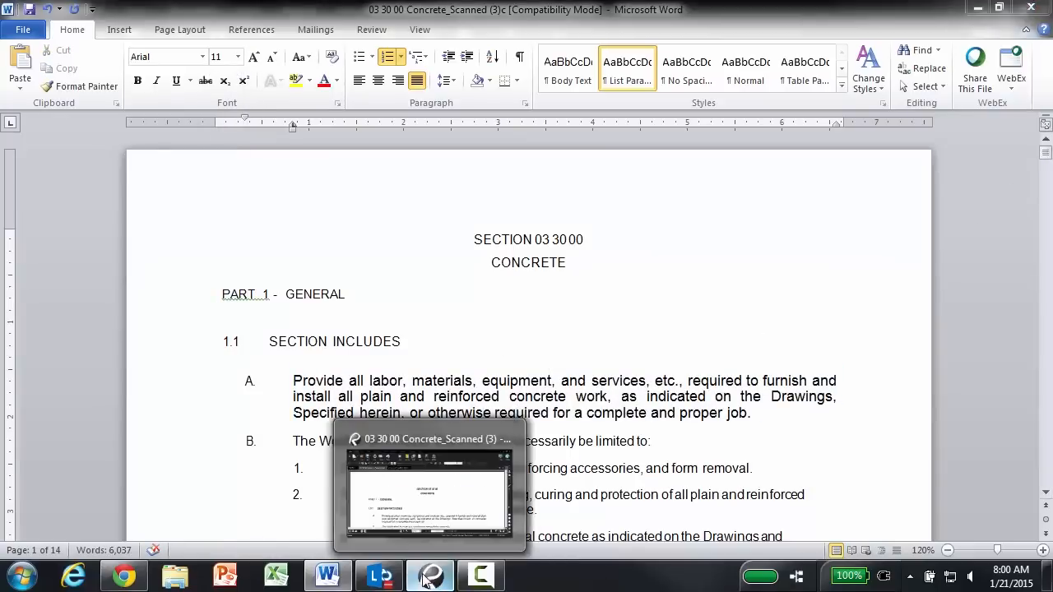
# Return to Revu and switch to the 'A 000_TITLE SHEET_VCTC' drawing.
pyautogui.click(430, 574)
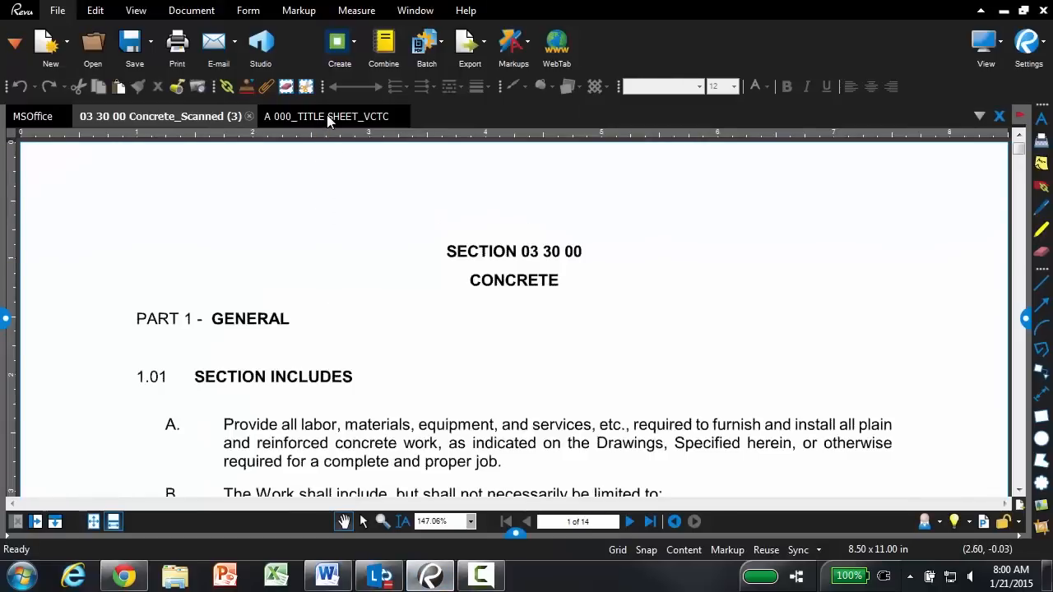
pyautogui.click(329, 115)
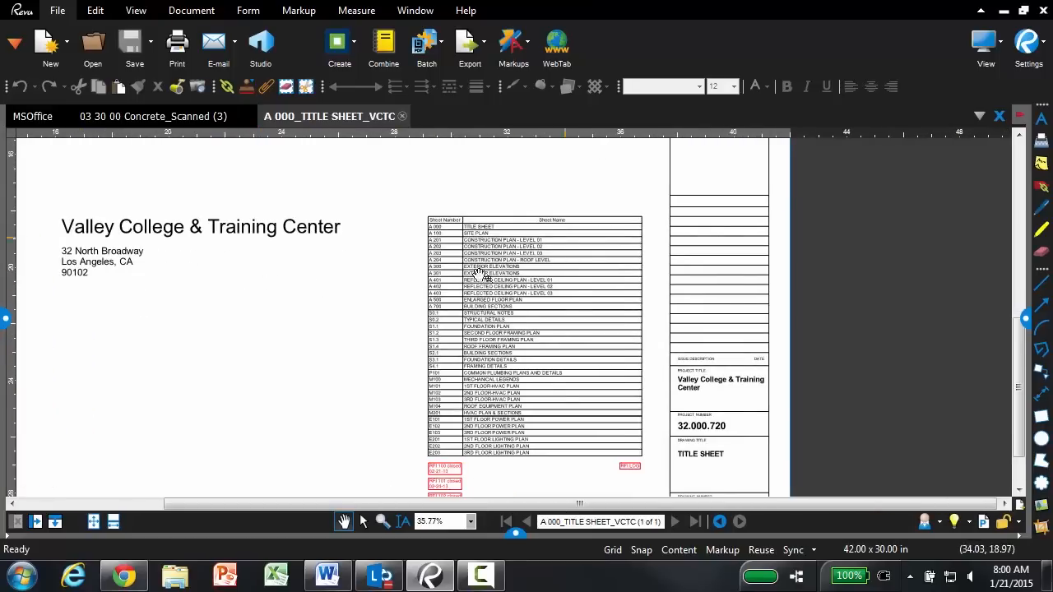
pyautogui.moveTo(494, 345)
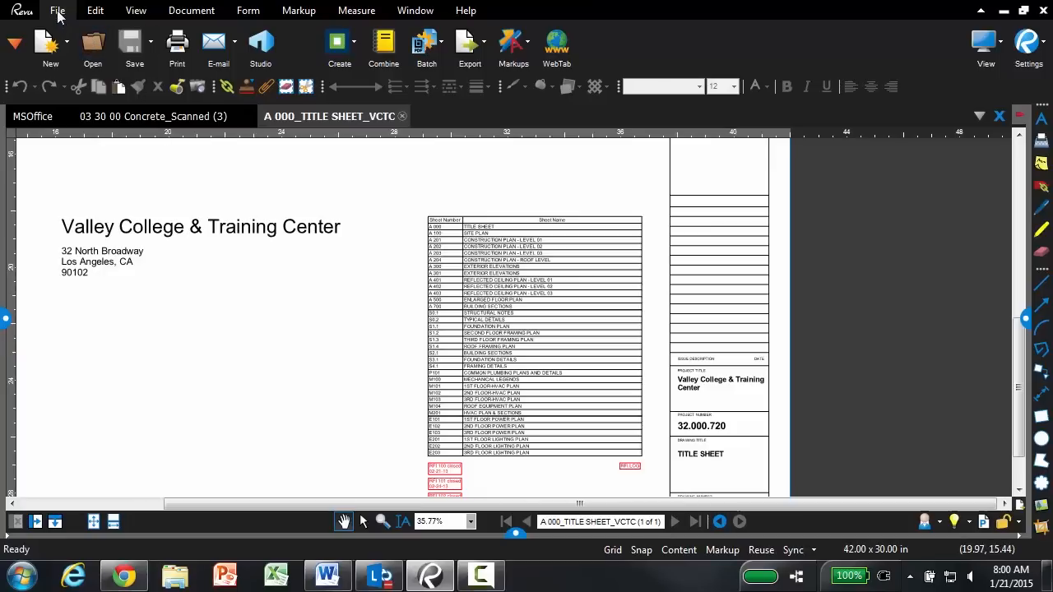
# Export the sheet index table as an Excel Workbook page region.
pyautogui.click(469, 46)
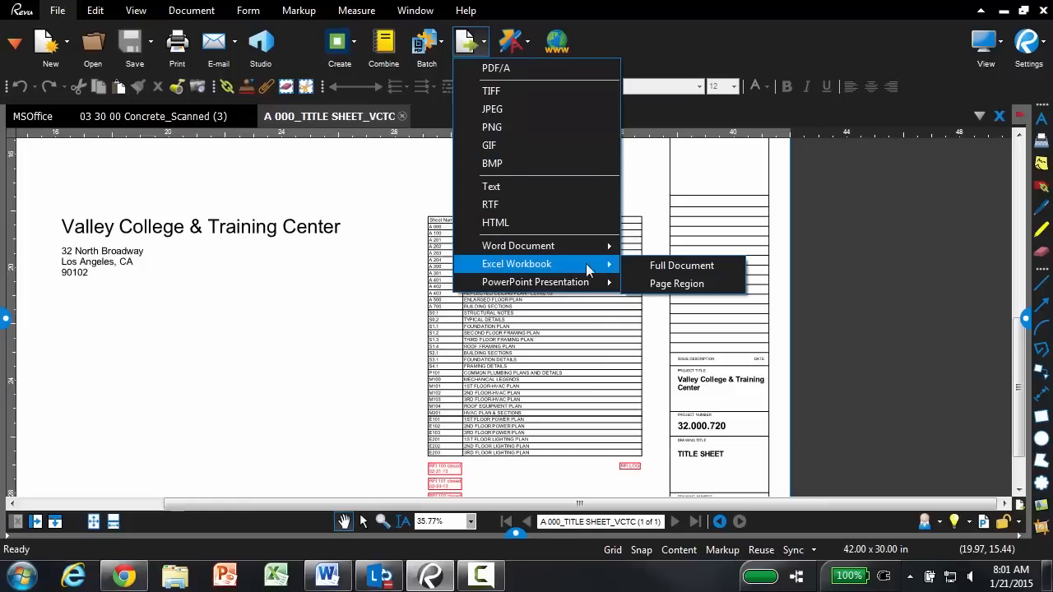
pyautogui.moveTo(677, 283)
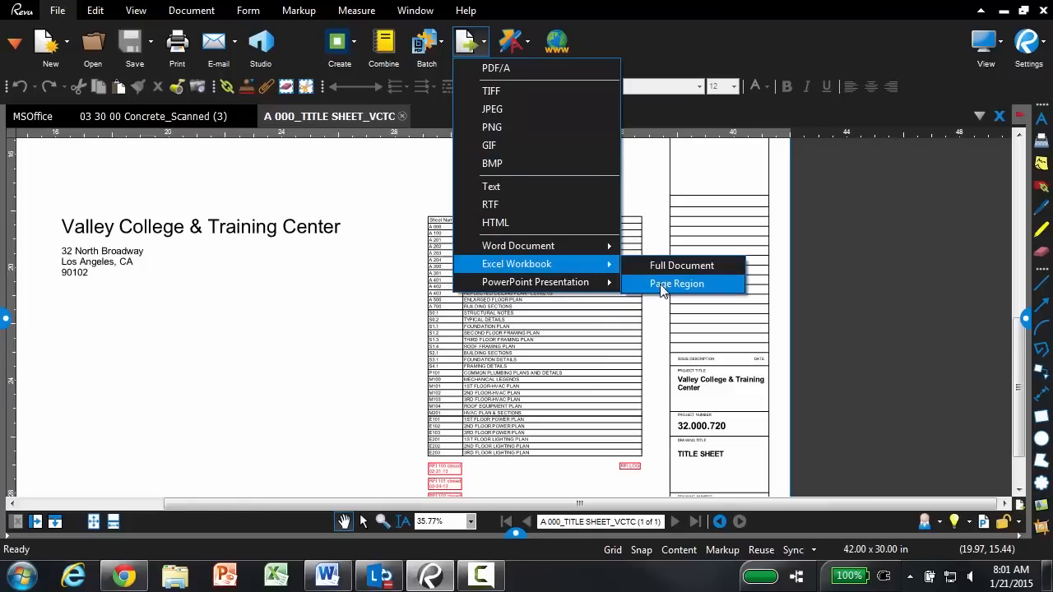
pyautogui.click(676, 283)
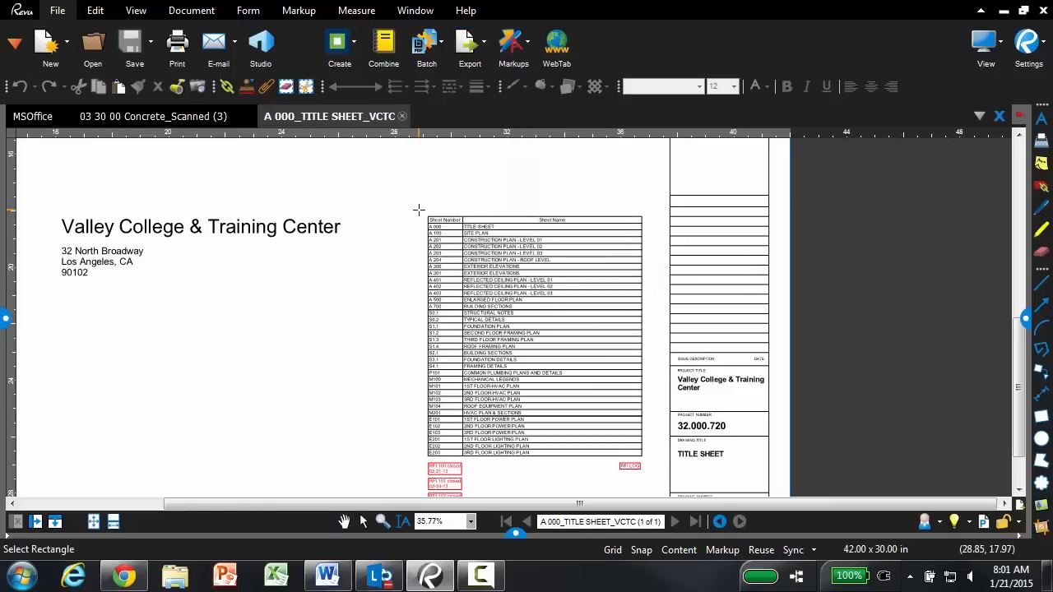
pyautogui.moveTo(418, 211); pyautogui.dragTo(617, 349)
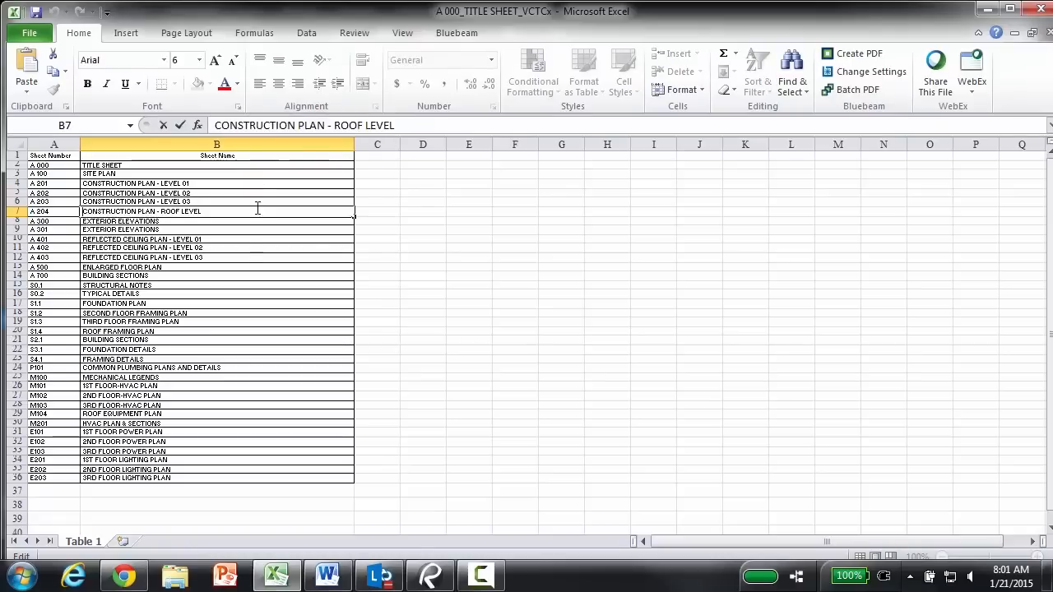
pyautogui.moveTo(237, 260)
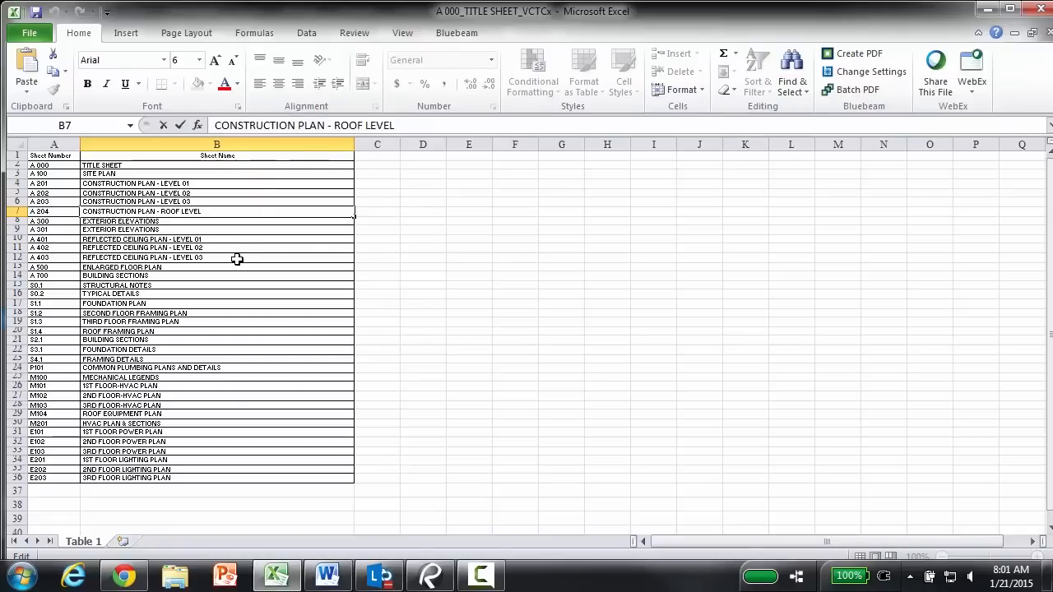